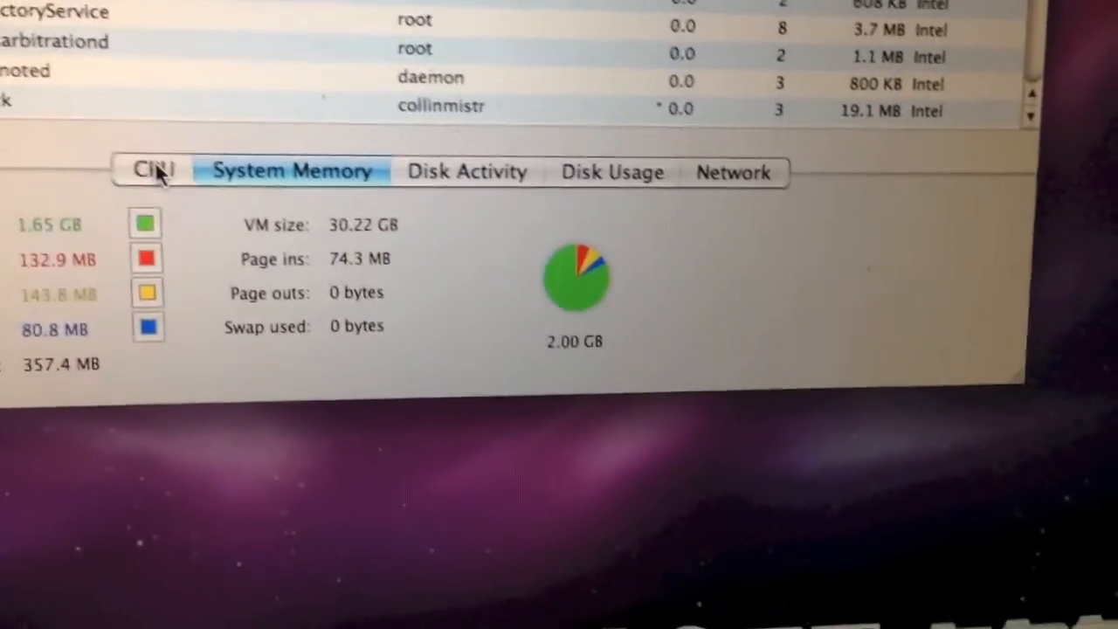
Step: Show the CPU tab: about 97% idle, 190 threads across 46 processes
left_click(151, 169)
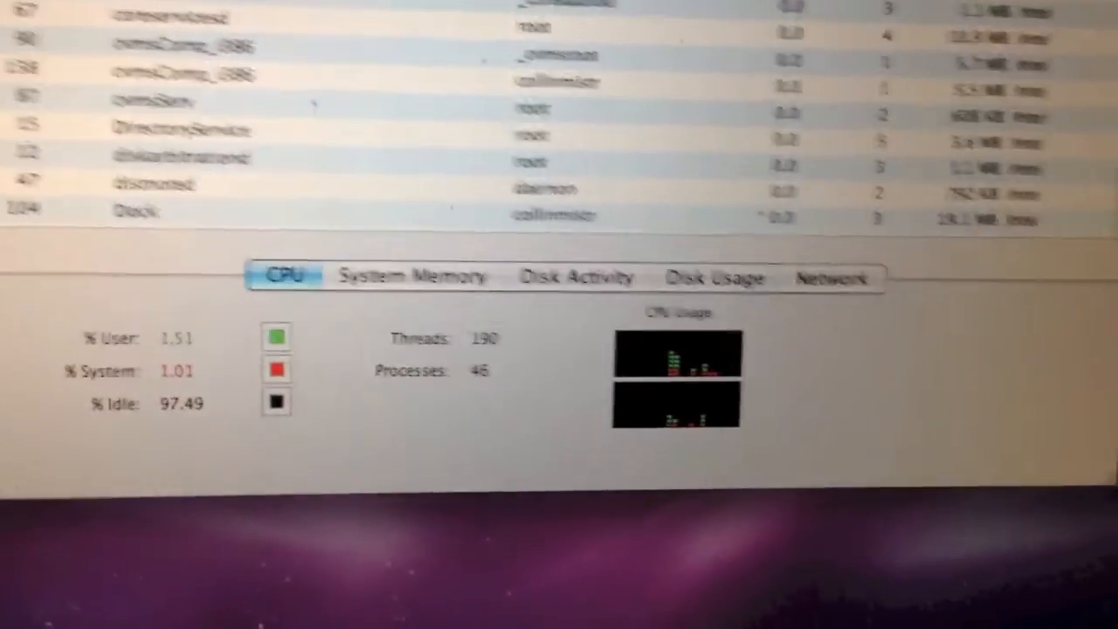